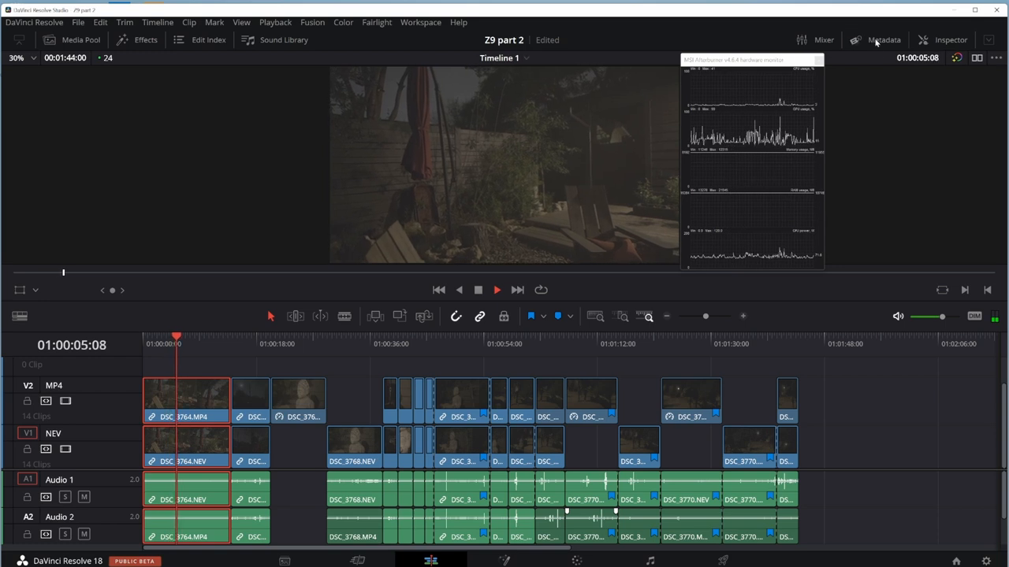
Step: Show the Metadata panel for the two stacked DSC_3764 clips (Nikon RAW, 8256x4644)
left_click(883, 40)
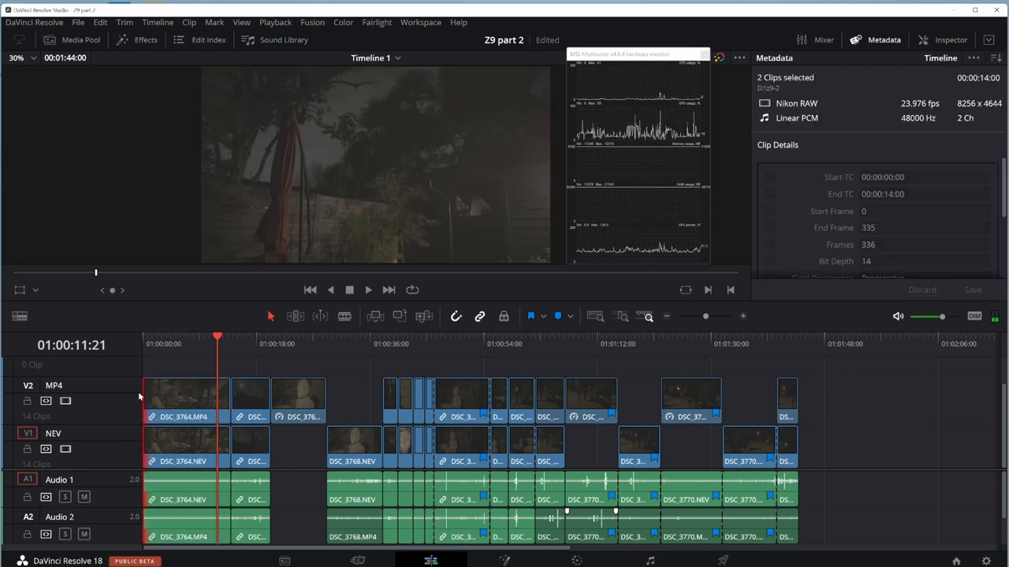
Step: Select the MP4 (H.264, 1920x1080) then the NEV (Nikon RAW) clip to compare their metadata, then move to the Color page
left_click(186, 397)
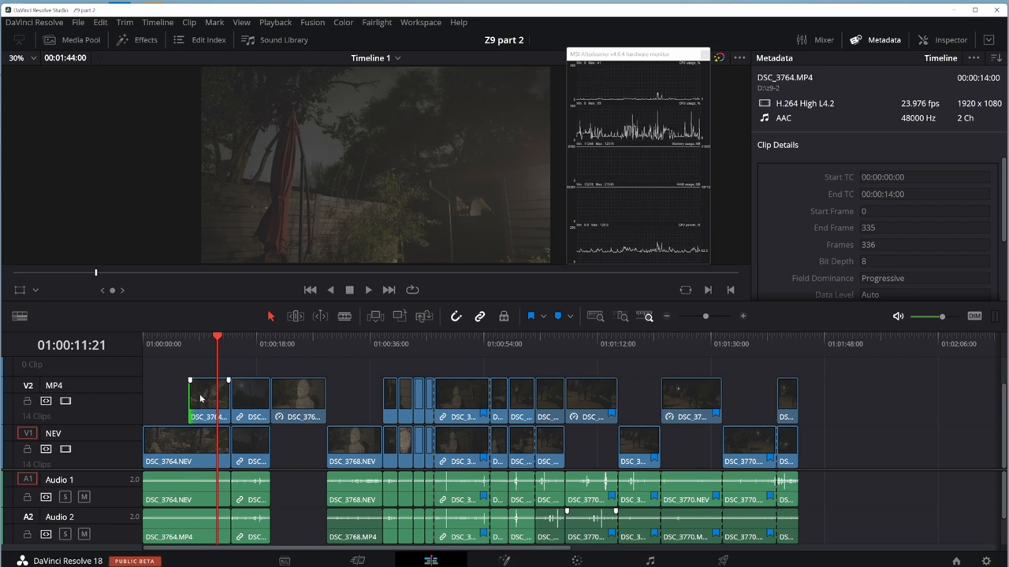
left_click(189, 402)
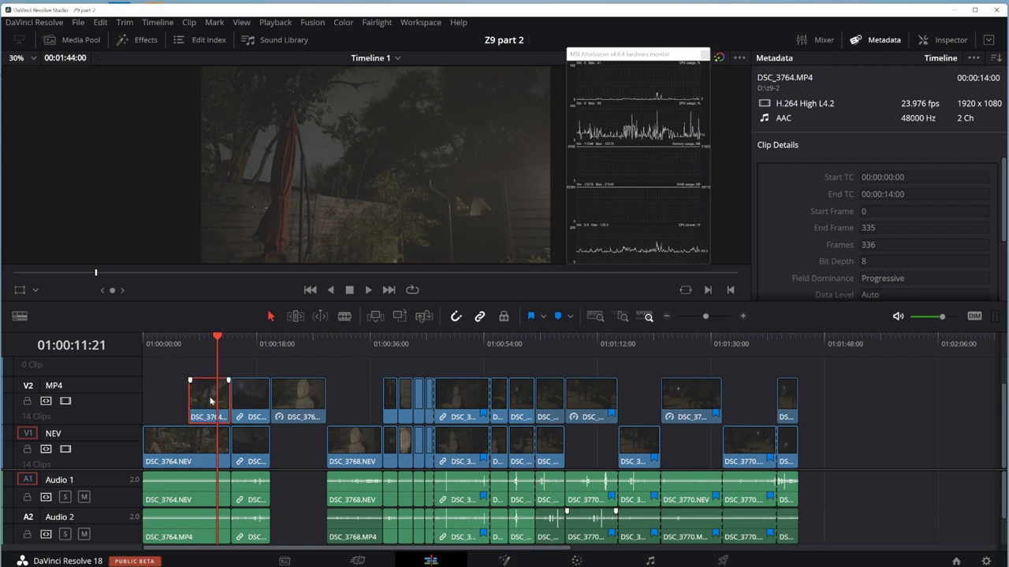
mouse_move(204, 405)
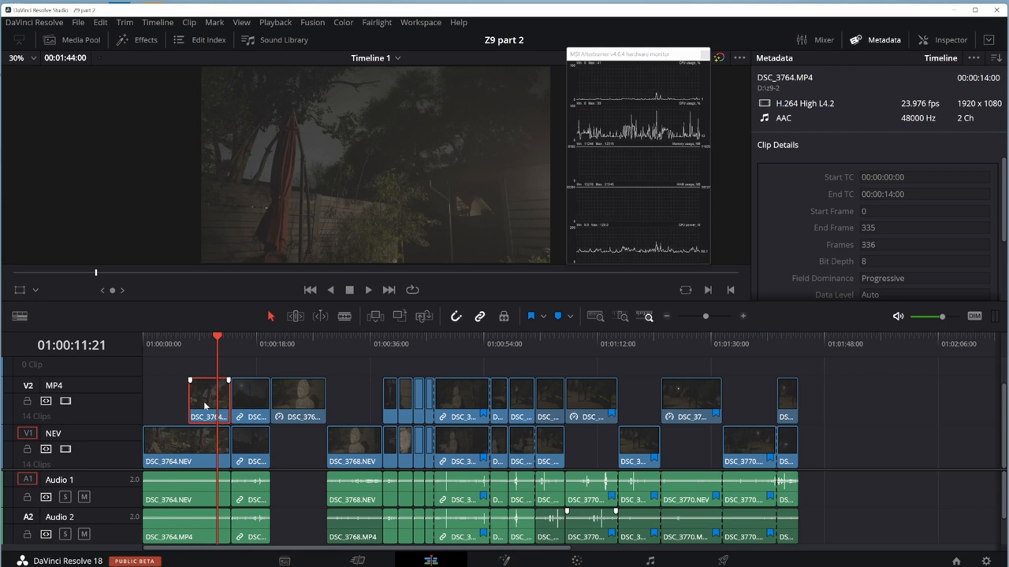
left_click(205, 394)
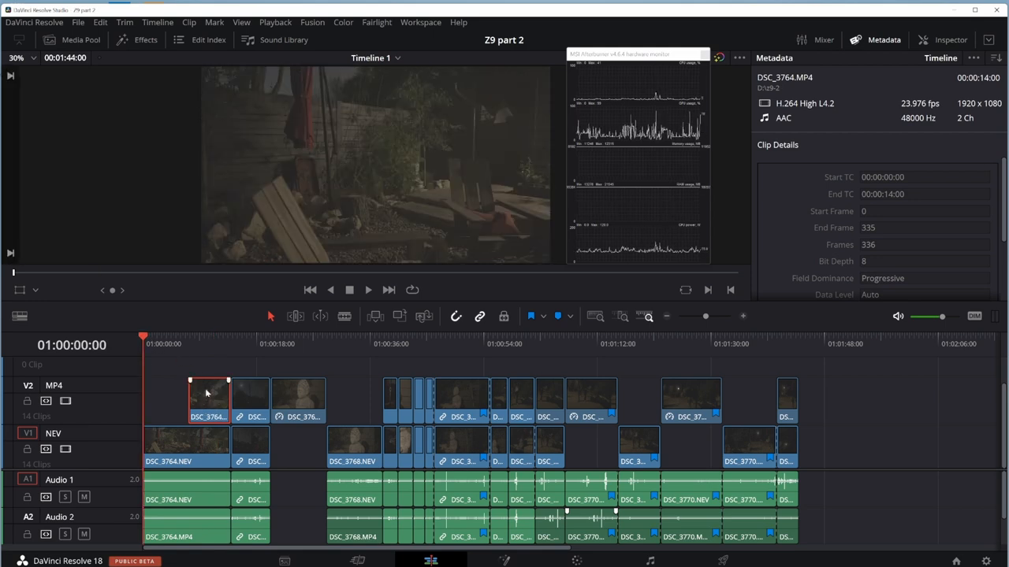
left_click(368, 290)
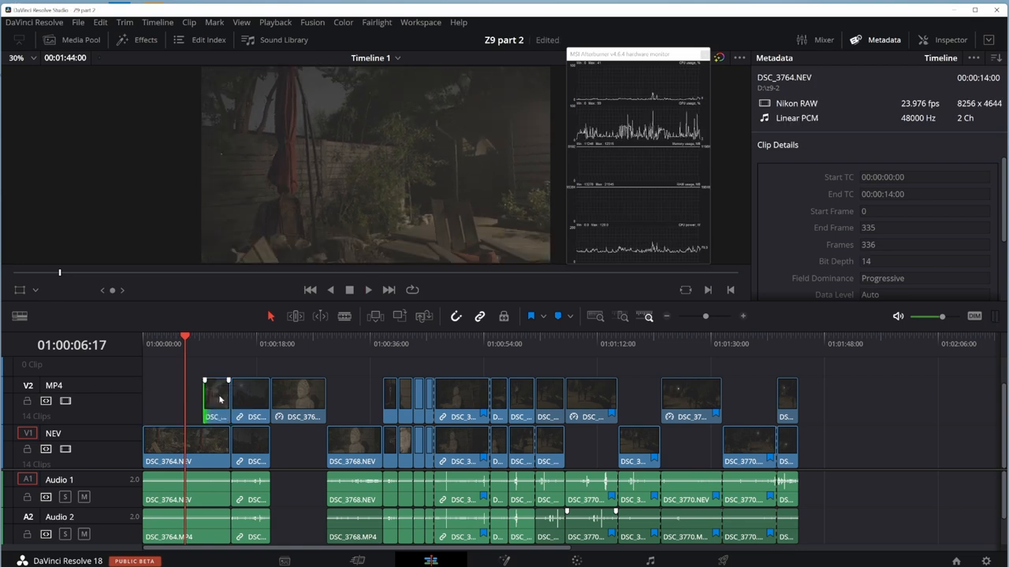
left_click(156, 400)
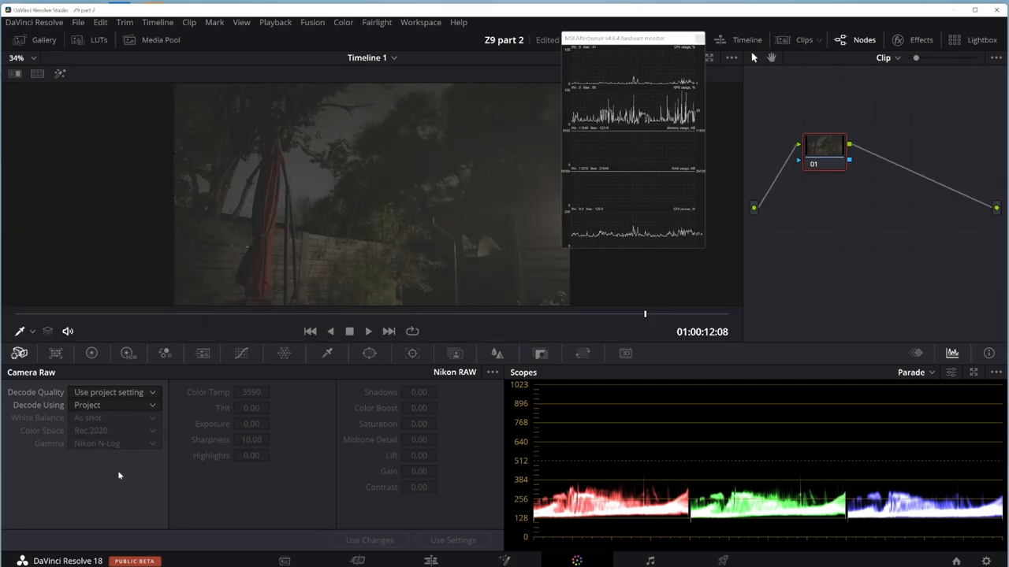
Step: Set Camera Raw to decode at Full res. using Clip settings, As Shot white balance, Rec.2020 and Nikon N-Log
left_click(91, 353)
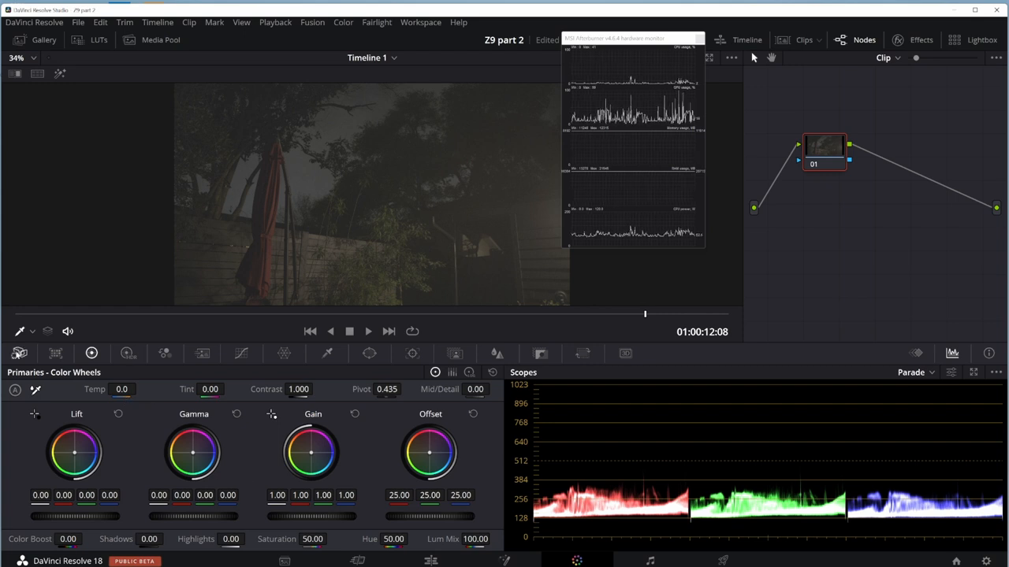
left_click(22, 353)
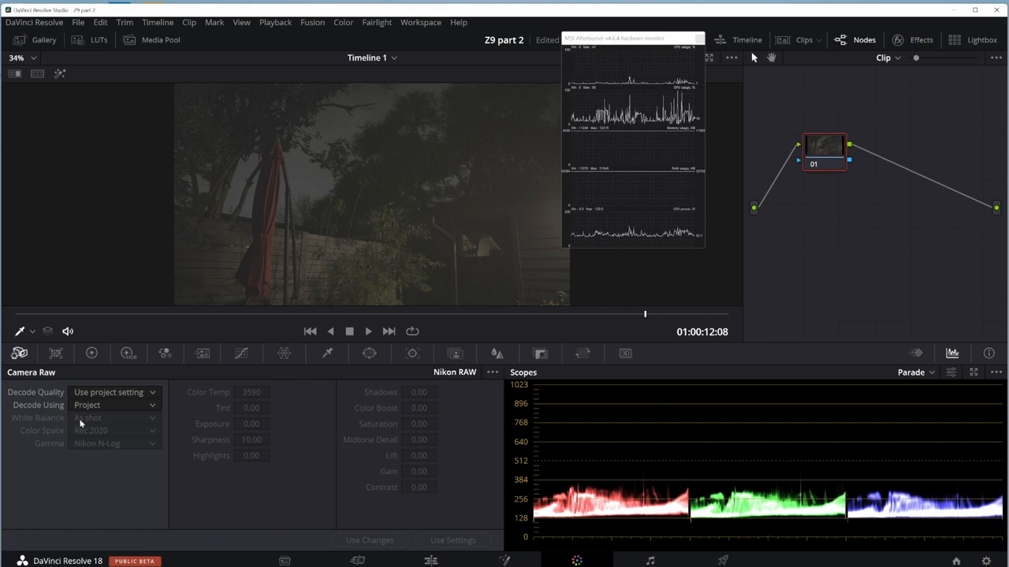
left_click(113, 392)
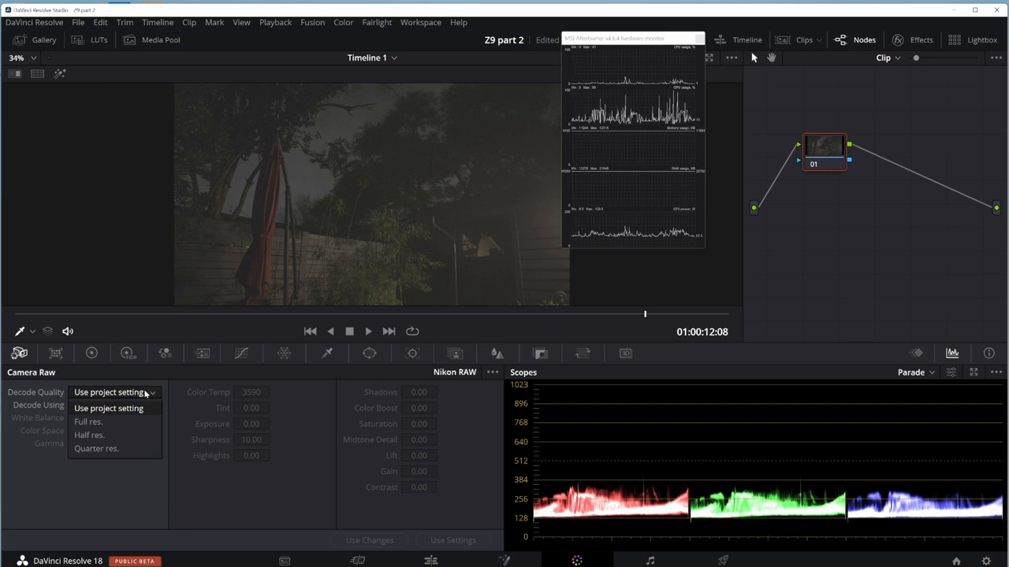
left_click(88, 424)
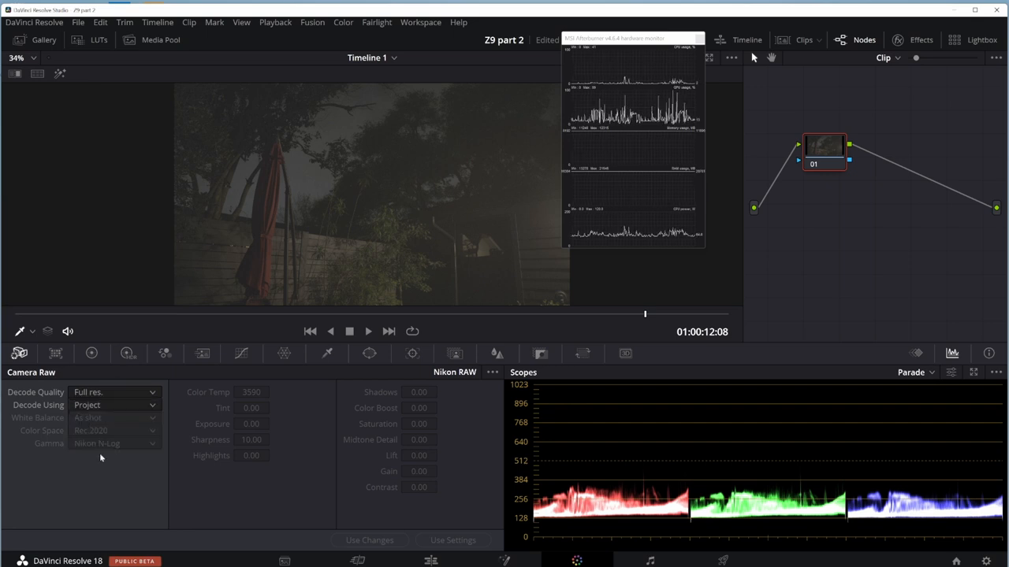
left_click(114, 403)
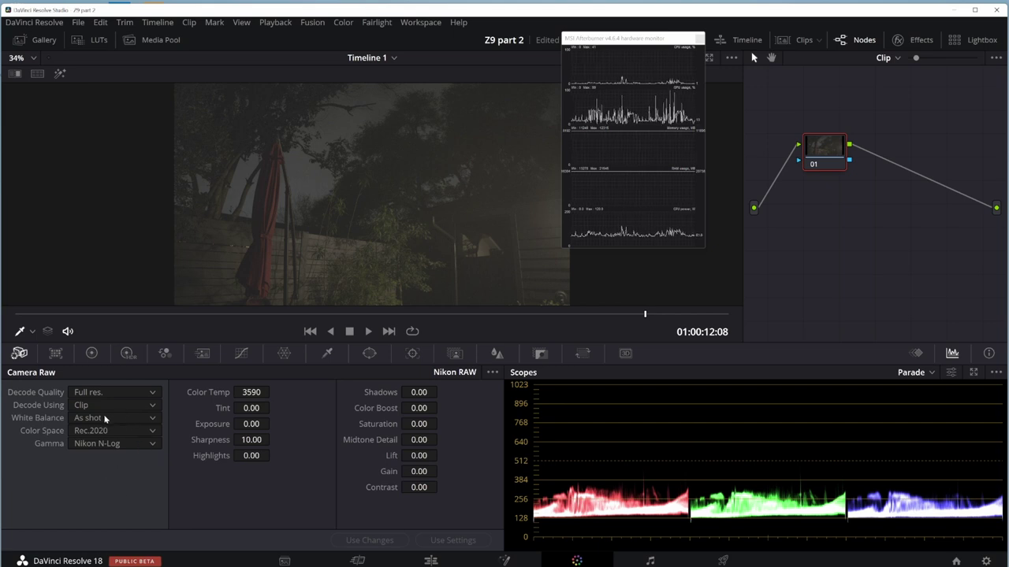
left_click(114, 418)
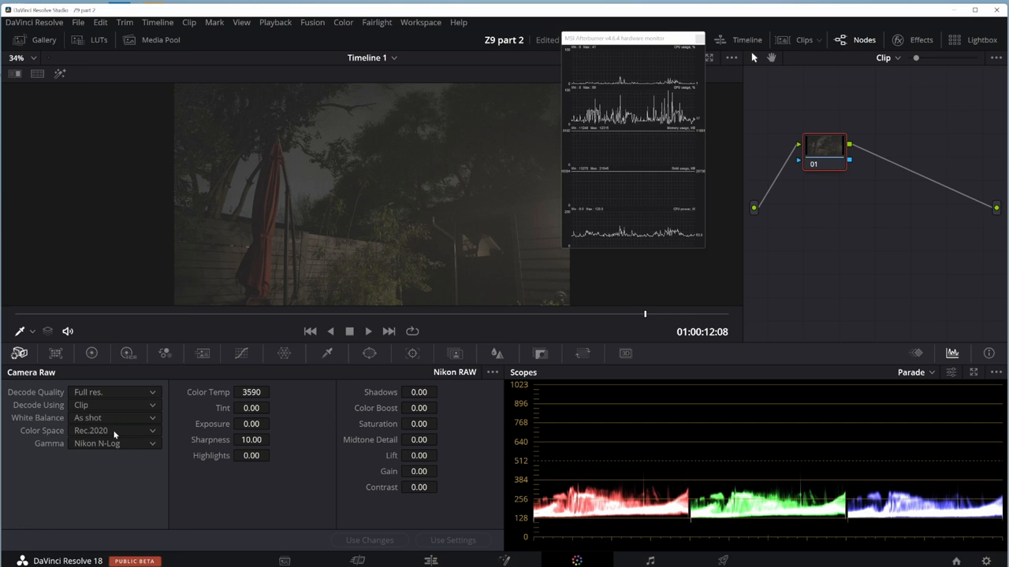
left_click(111, 431)
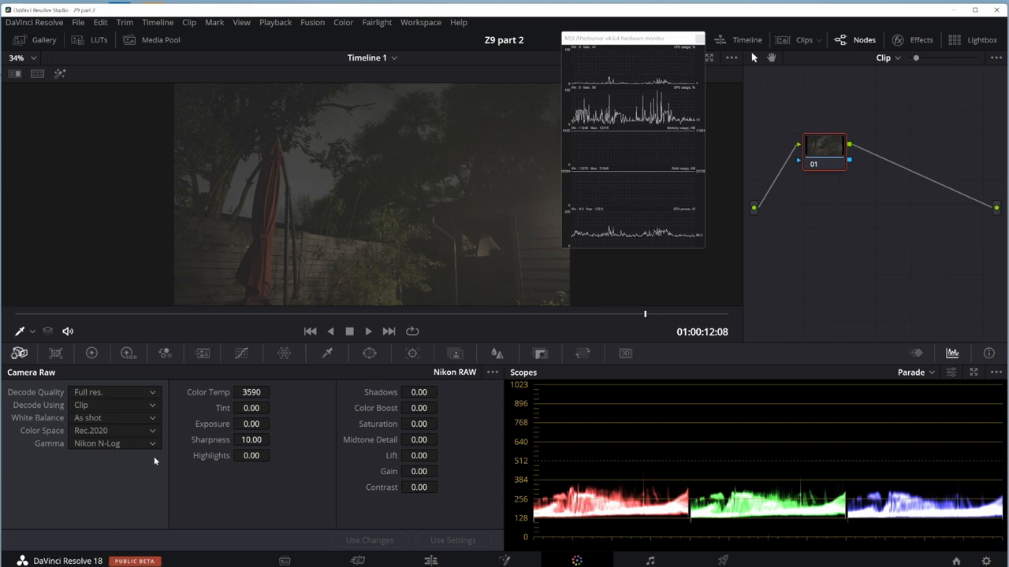
mouse_move(233, 514)
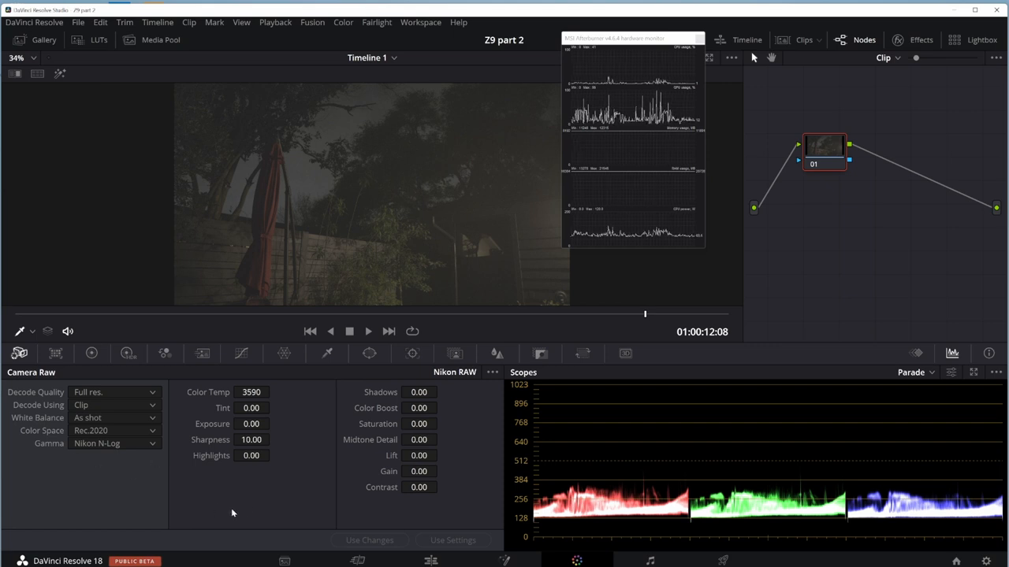
mouse_move(392, 236)
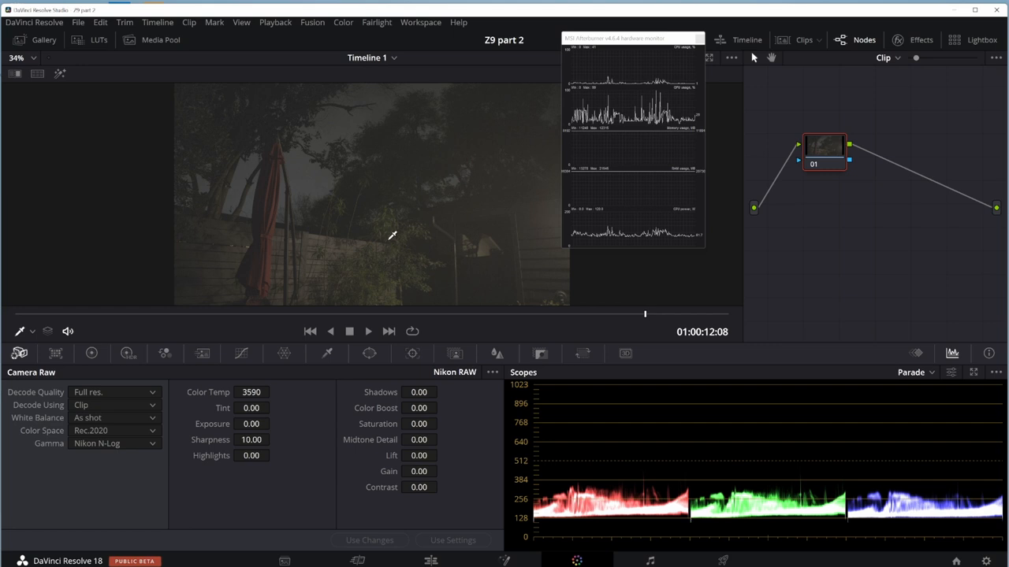
mouse_move(304, 517)
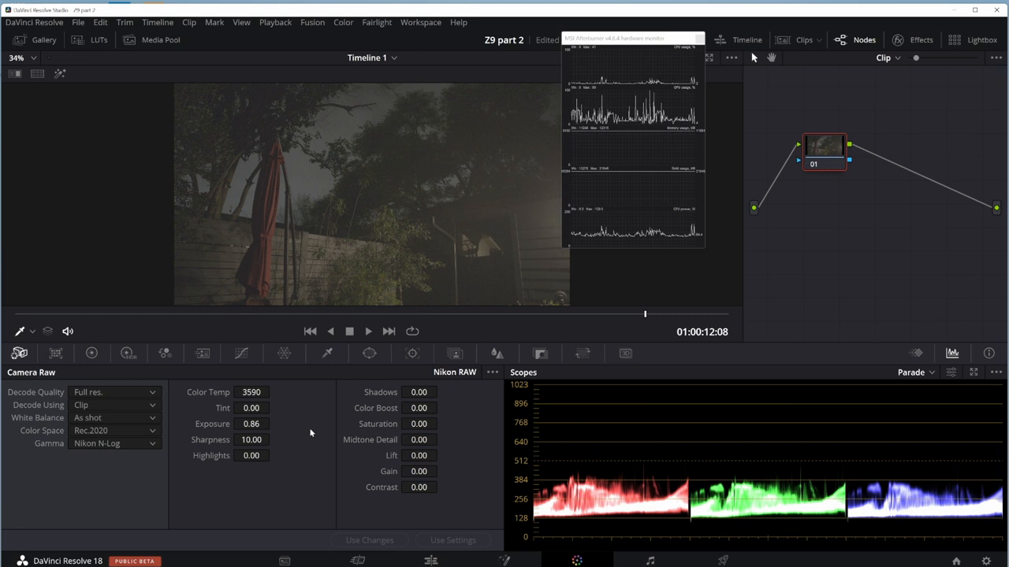
mouse_move(334, 467)
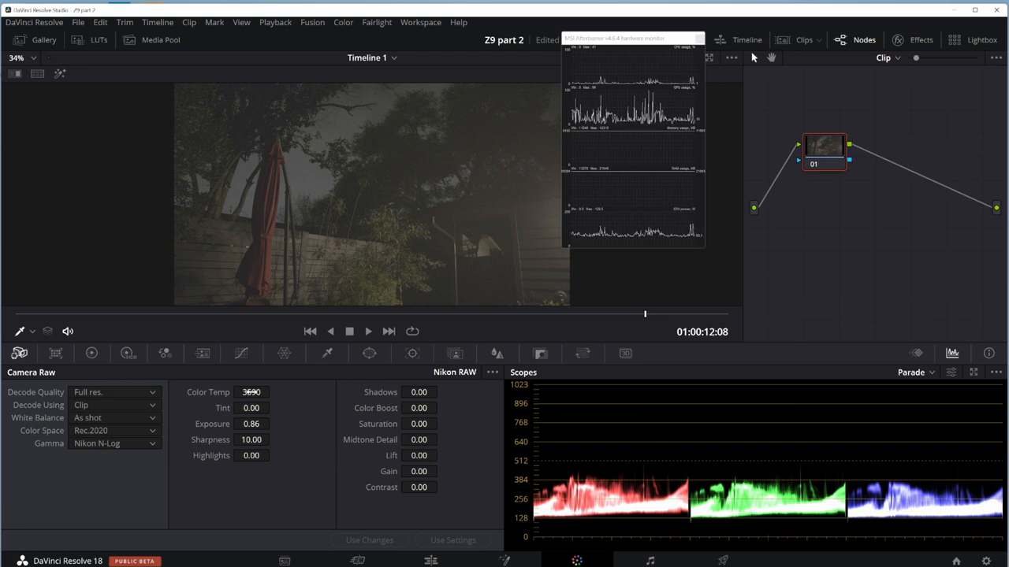
Step: Adjust the raw Color Temp after raising Exposure to 0.86
left_click_drag(251, 391, 251, 402)
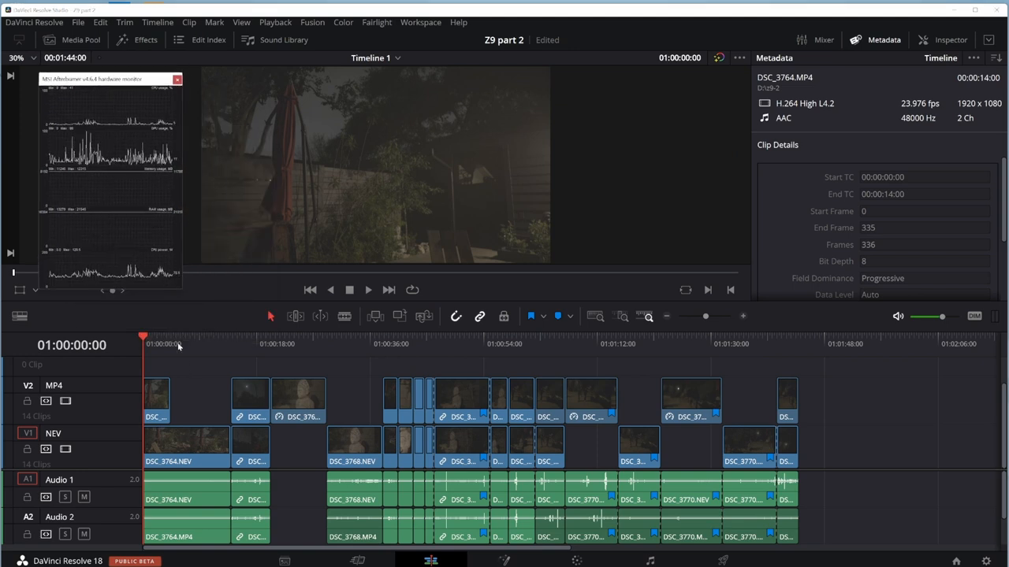
Step: Return to the Color page showing the NR, WB, EXP and LUT node tree
left_click(369, 290)
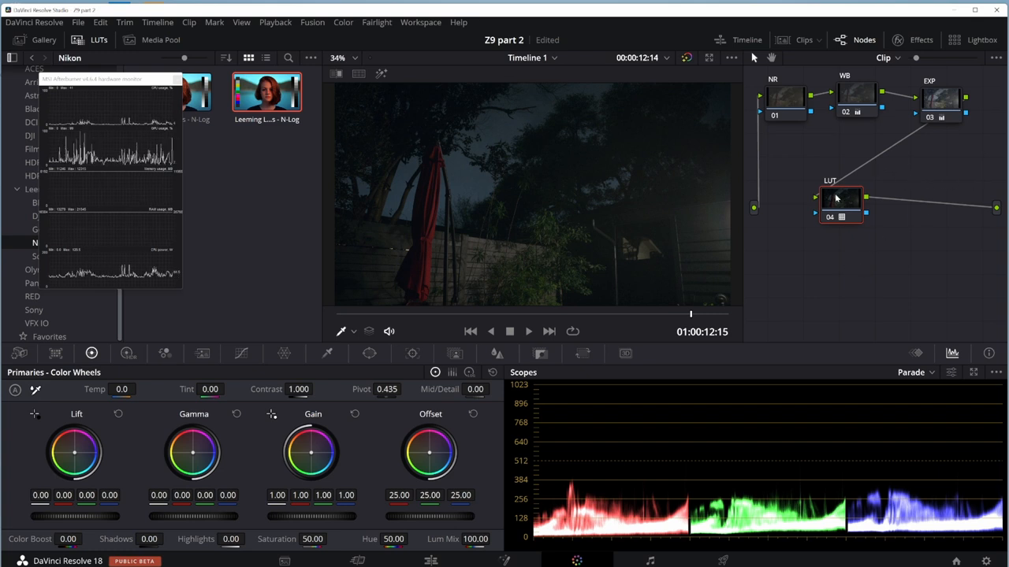
Step: Inspect the NR node's Motion Effects: temporal NR over 3 frames, spatial luma and chroma 3.4
left_click(785, 150)
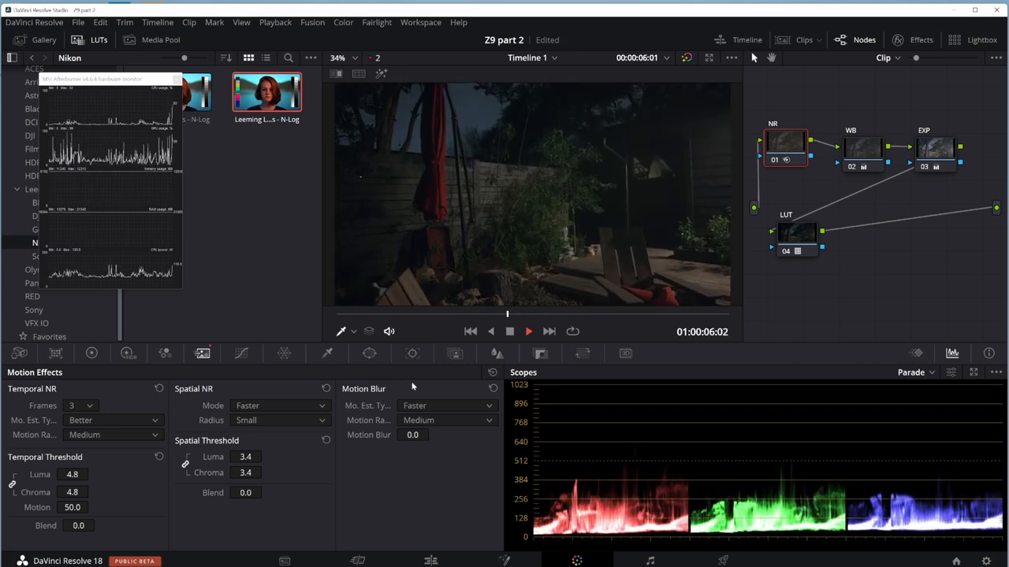
left_click(529, 331)
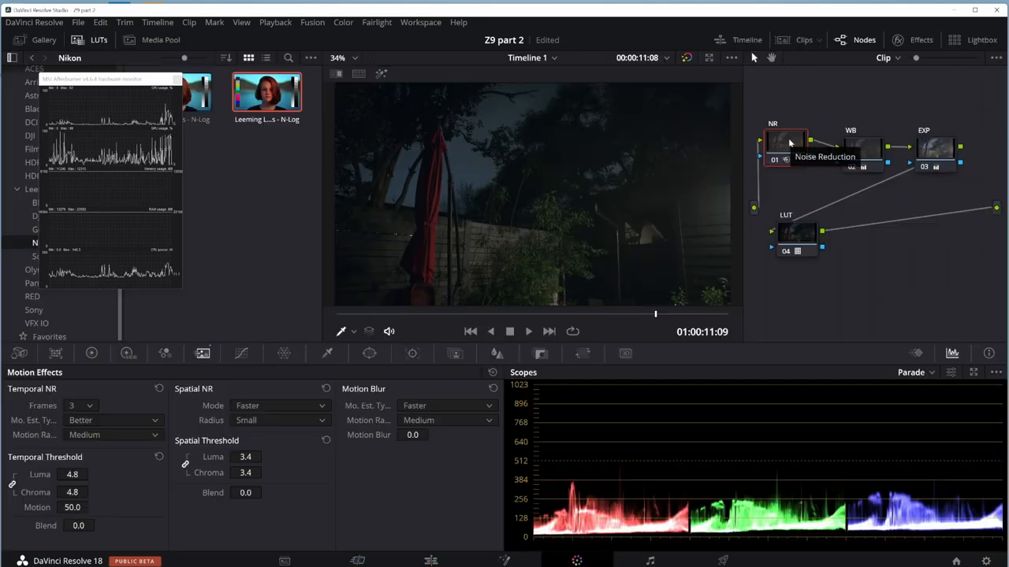
right_click(788, 142)
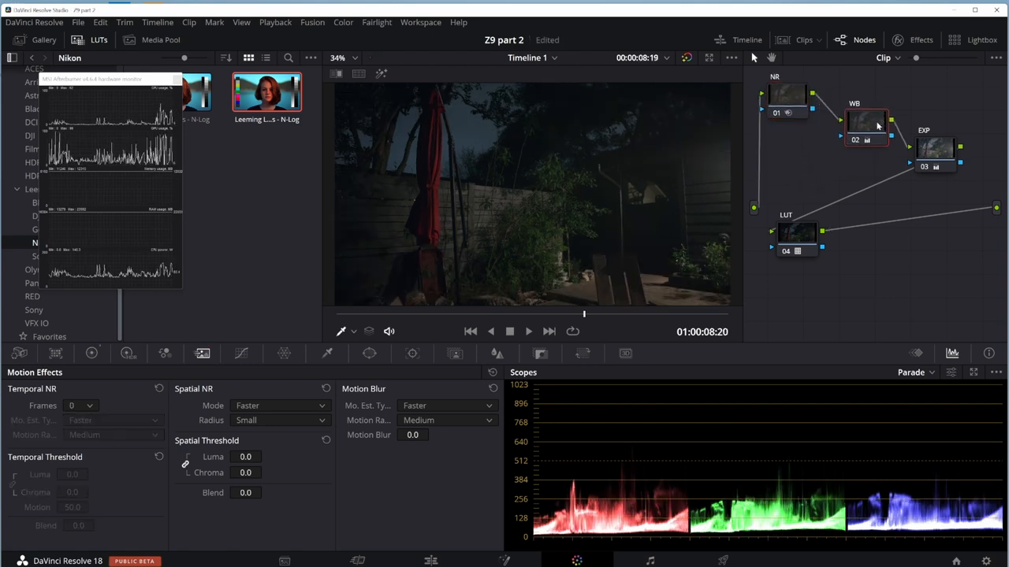
left_click(865, 126)
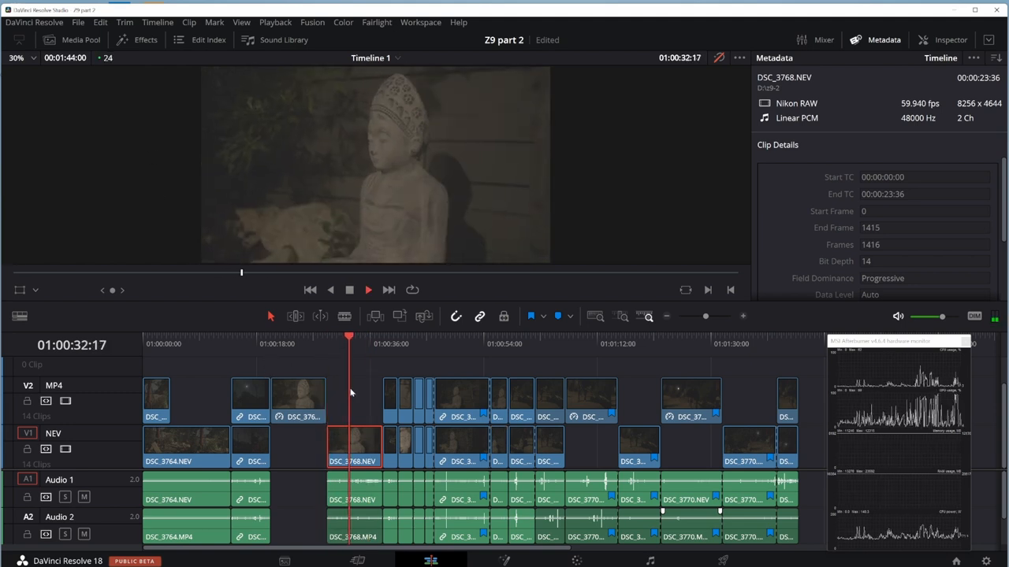
Step: Change the DSC_3768.NEV statue clip's speed to 40% via Change Clip Speed
left_click(369, 290)
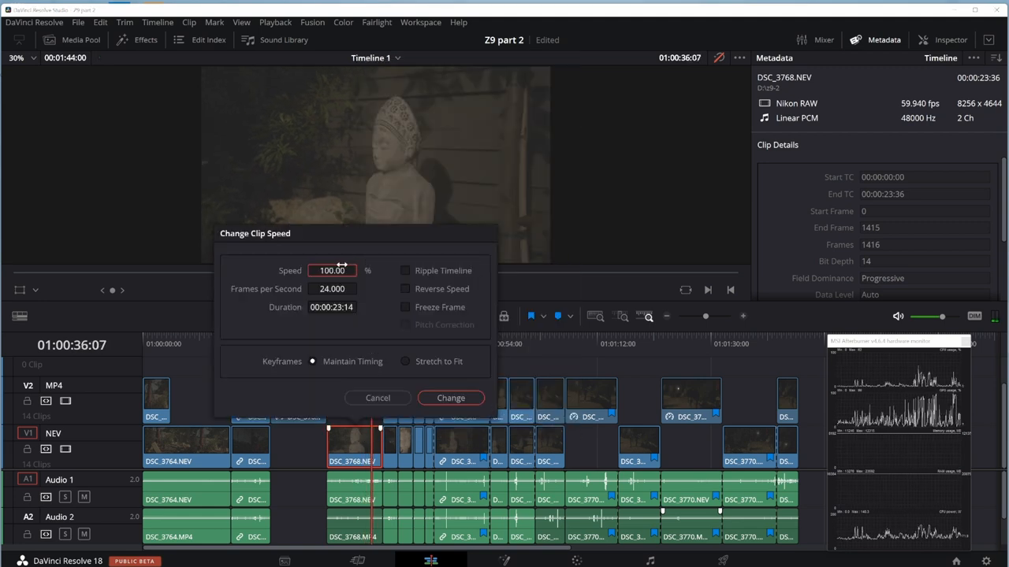
left_click(378, 397)
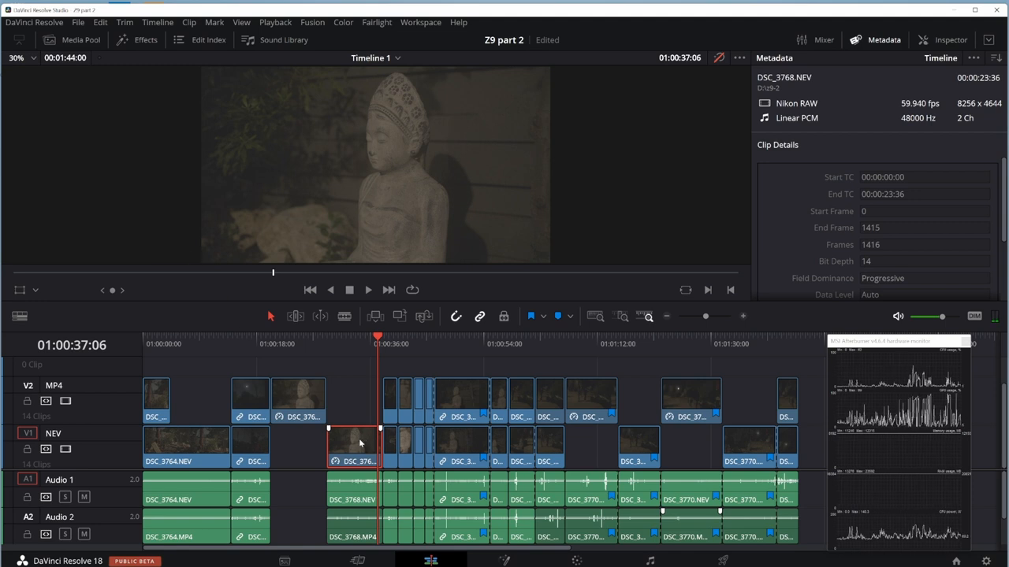
left_click(295, 316)
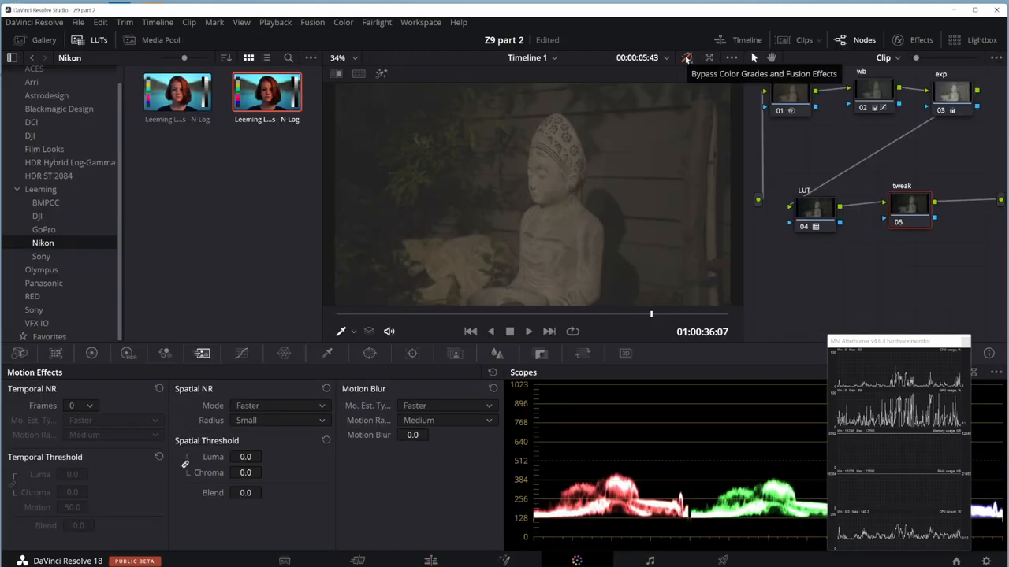
Step: Toggle Bypass Color Grades to compare the statue clip's wb/exp/LUT/tweak grade before and after
left_click(687, 57)
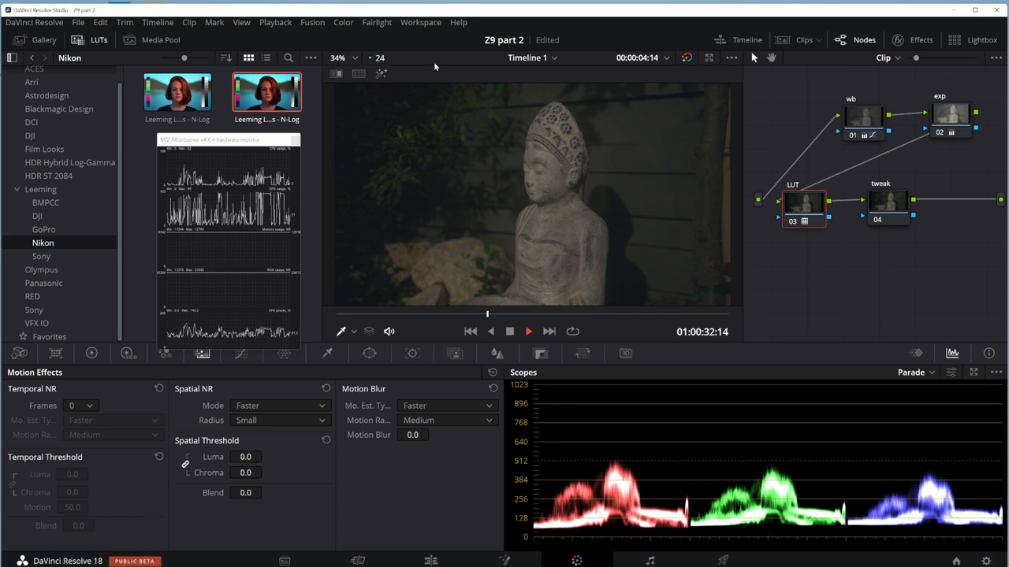
left_click(529, 331)
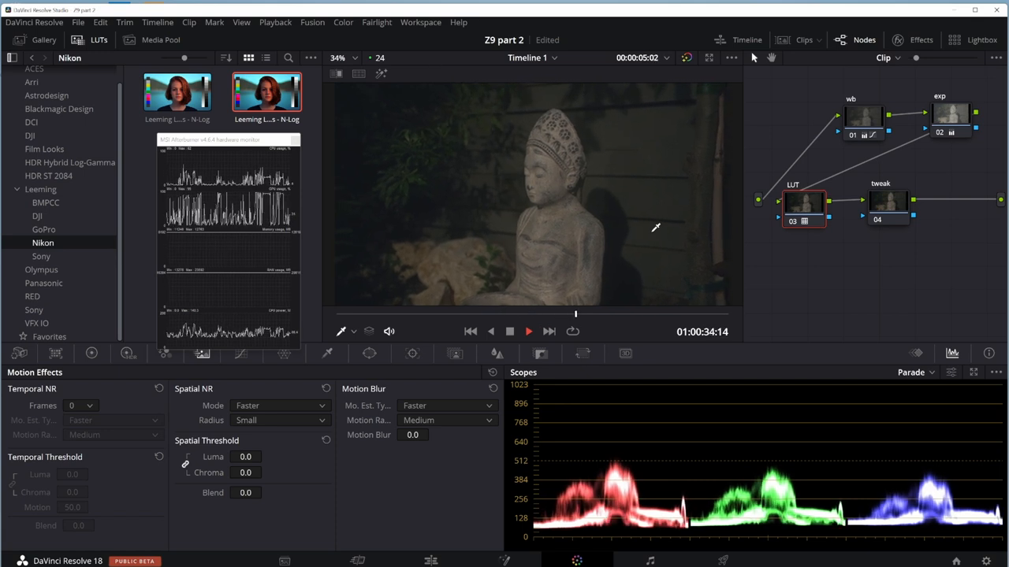